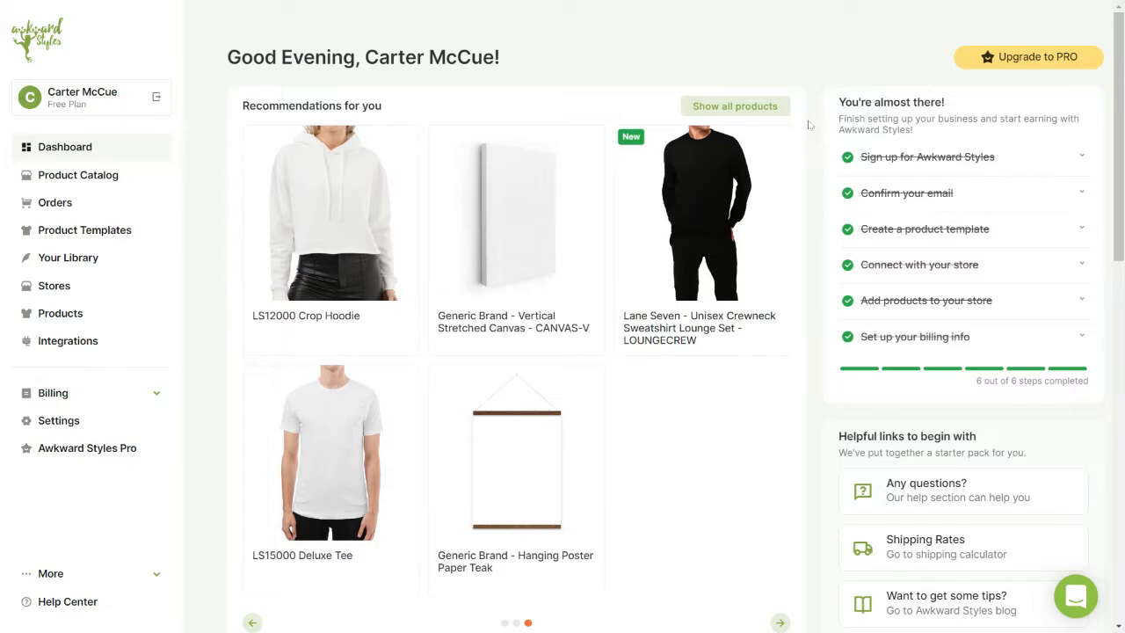
Step: Browse the product catalog through Men's Clothing to the T-shirts listing
{"action": "left_click", "coordinate": [77, 175]}
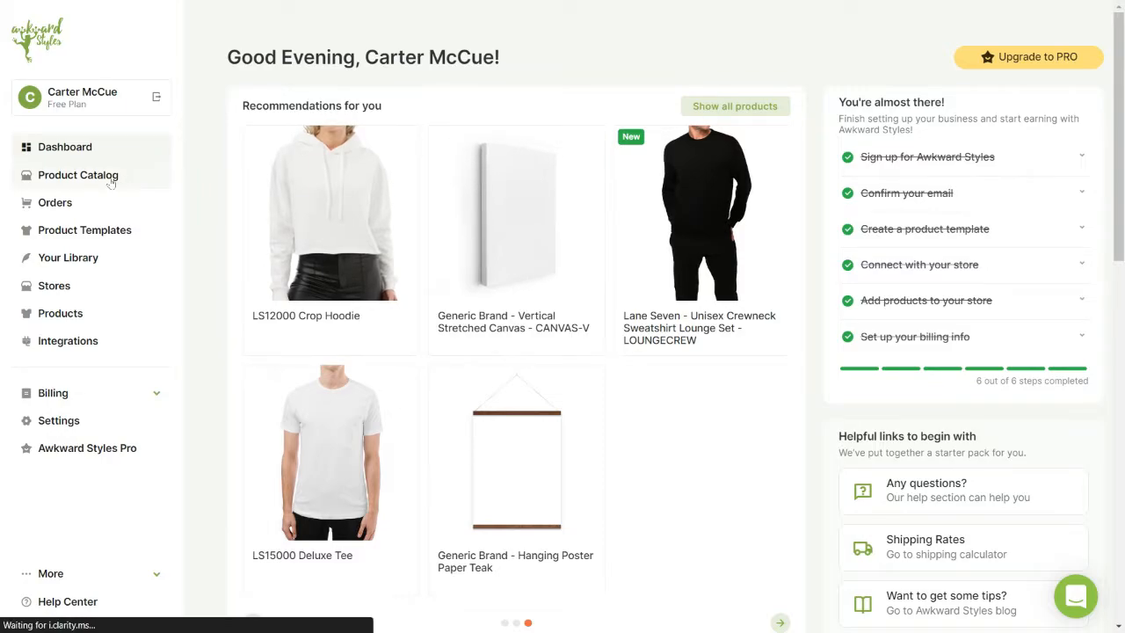
{"action": "left_click", "coordinate": [77, 176]}
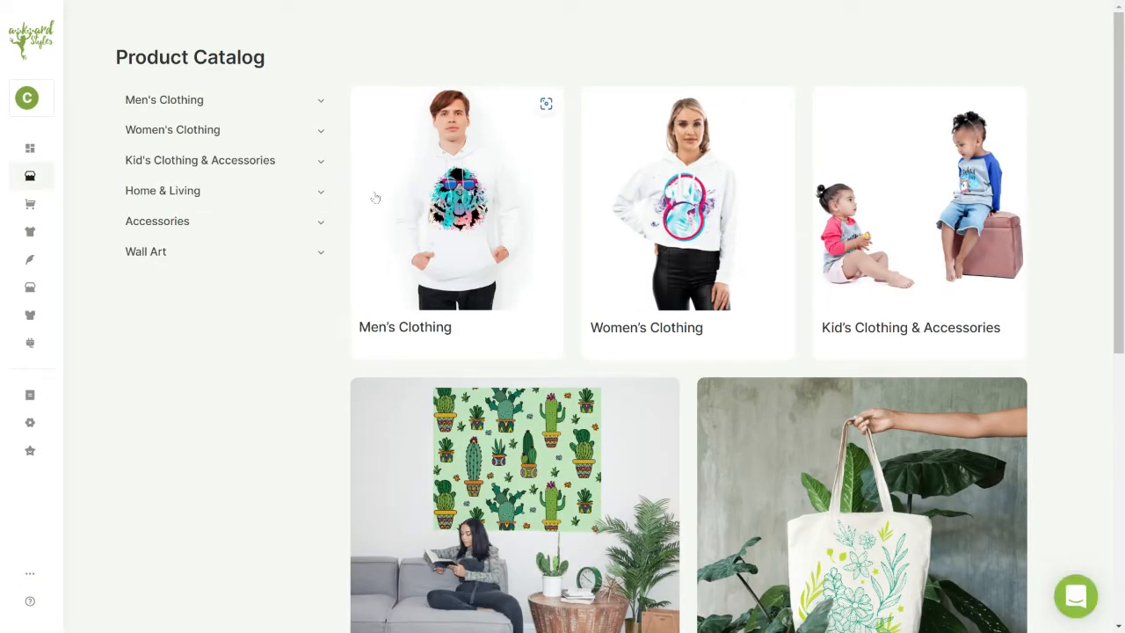
{"action": "left_click", "coordinate": [165, 98]}
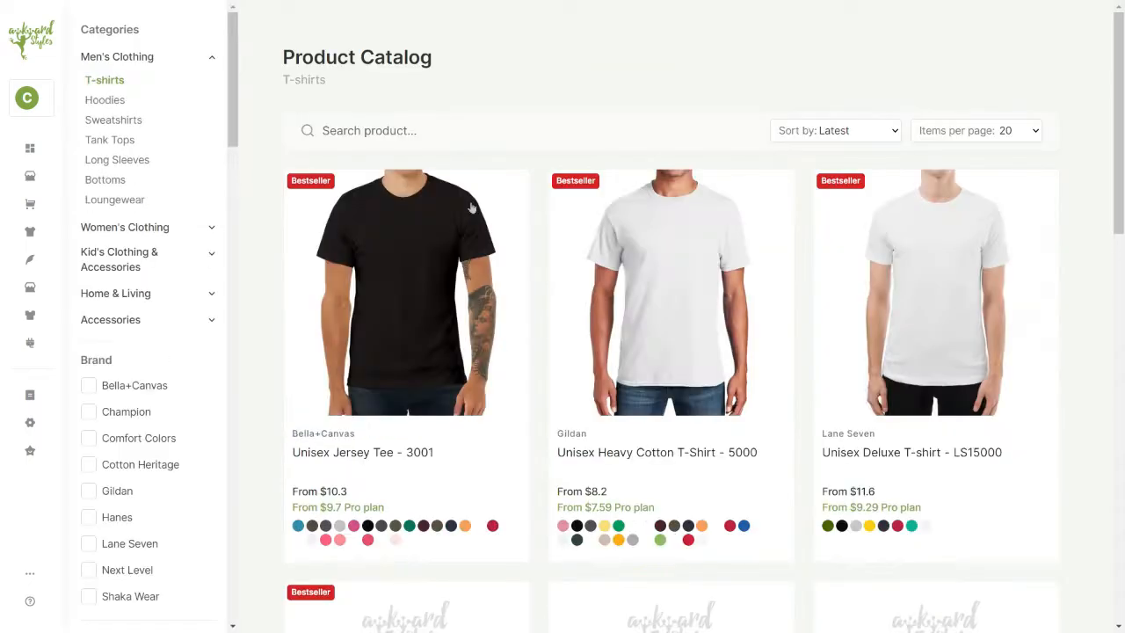
Step: Start a Unisex Jersey Tee template and upload butterflies.png into Your Library
{"action": "left_click", "coordinate": [405, 292]}
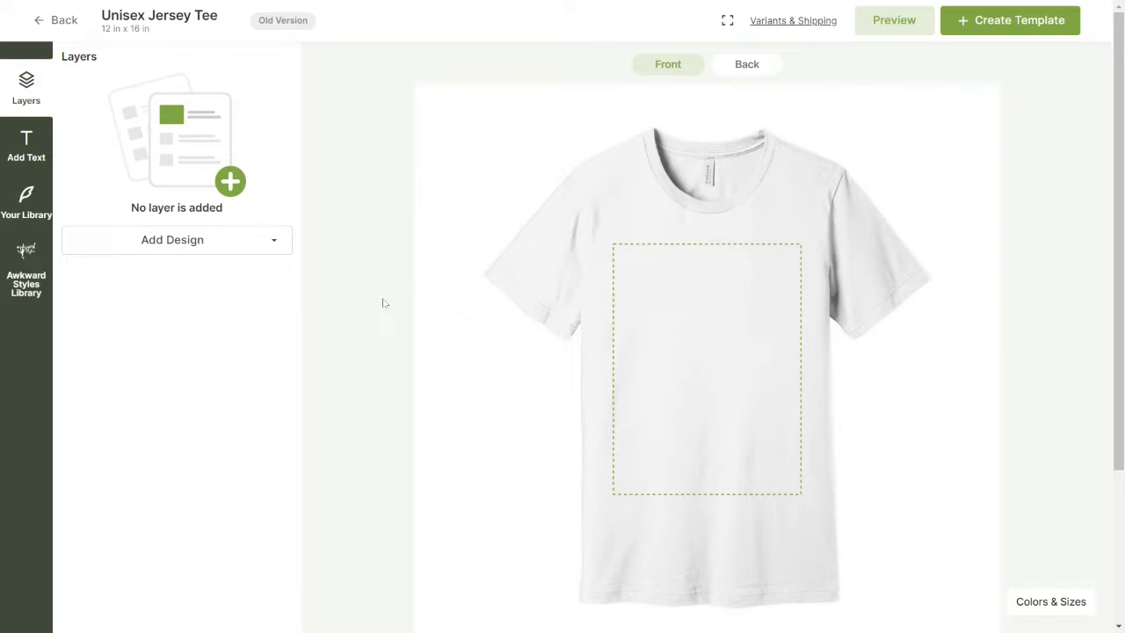
{"action": "mouse_move", "coordinate": [26, 197]}
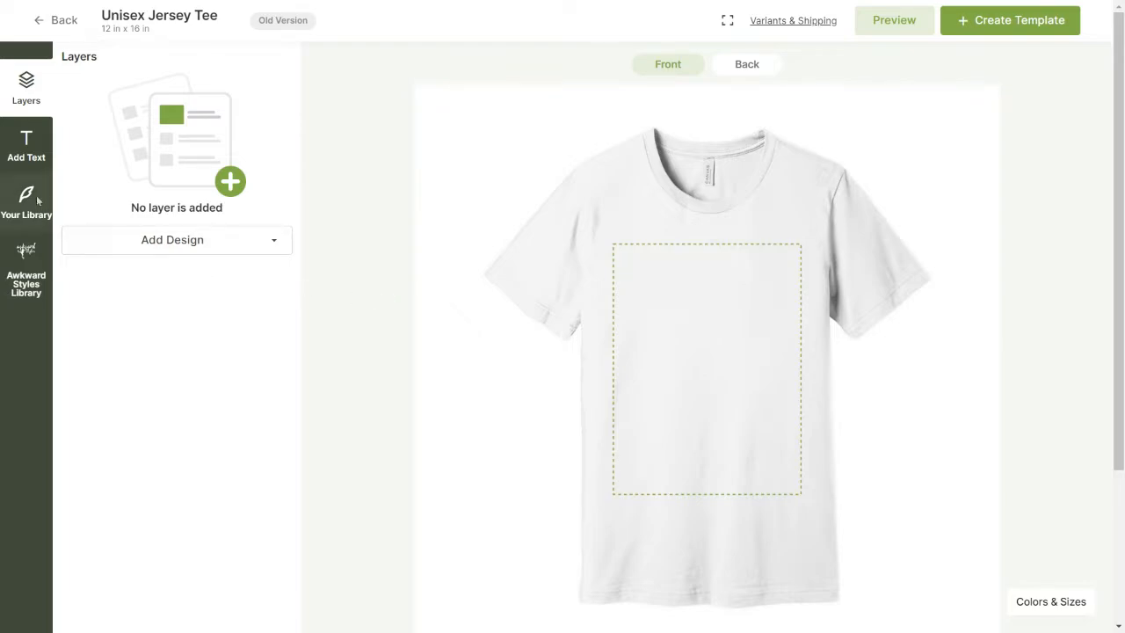
{"action": "left_click", "coordinate": [26, 202]}
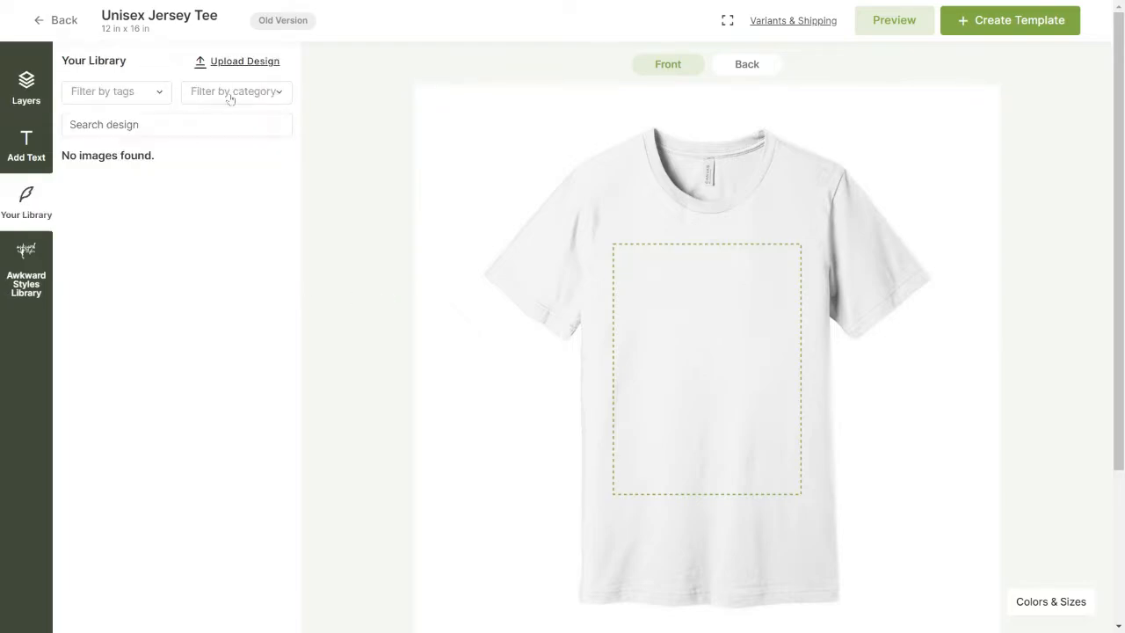
{"action": "left_click", "coordinate": [244, 60]}
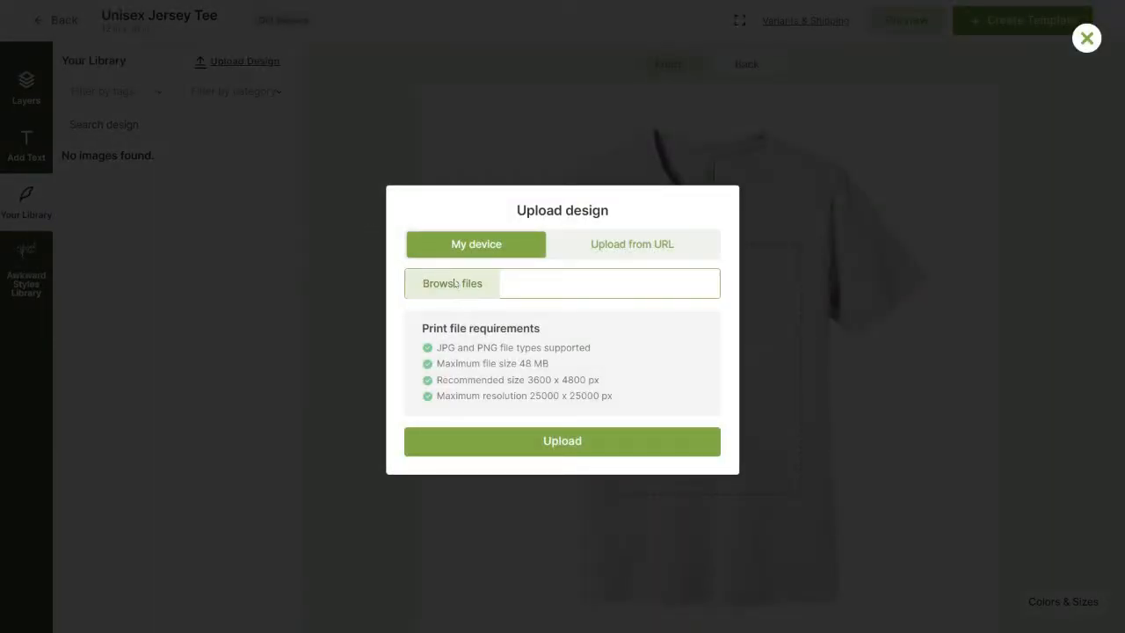
{"action": "left_click", "coordinate": [452, 283]}
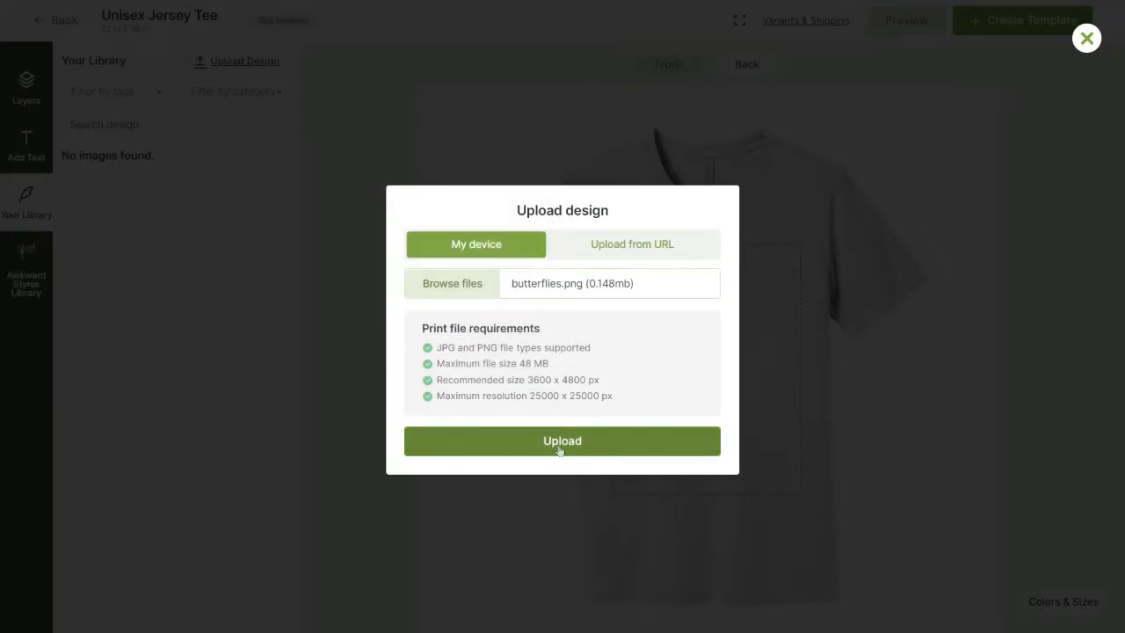
{"action": "left_click", "coordinate": [563, 439]}
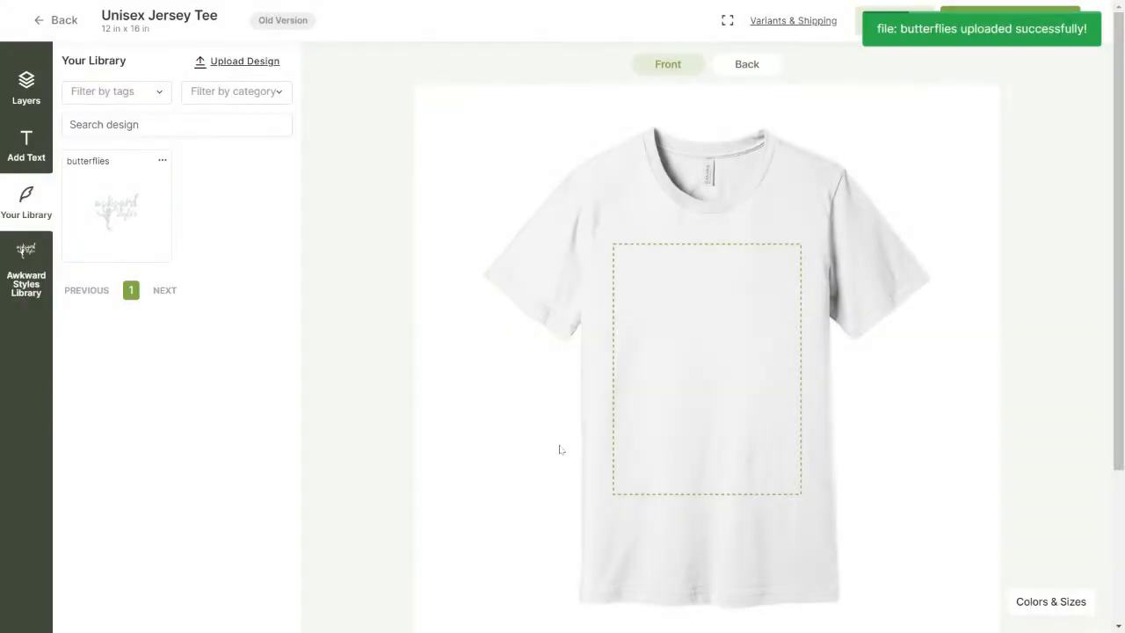
Step: Add the butterflies design as a layer on the shirt front, then go to the Designs library page
{"action": "left_click", "coordinate": [26, 88]}
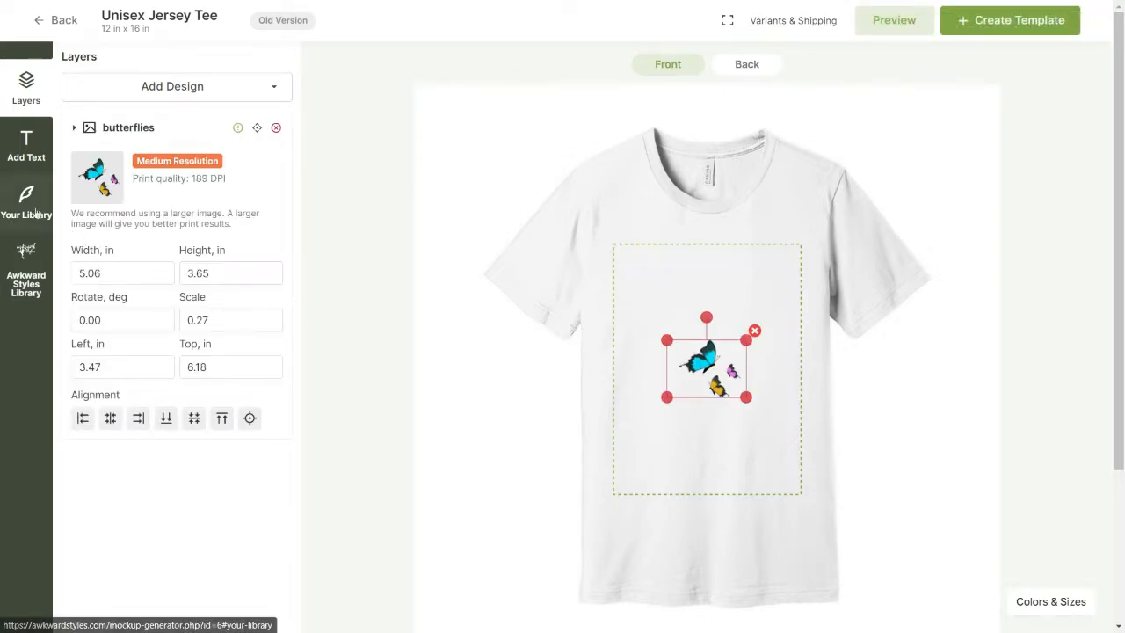
{"action": "left_click", "coordinate": [27, 202]}
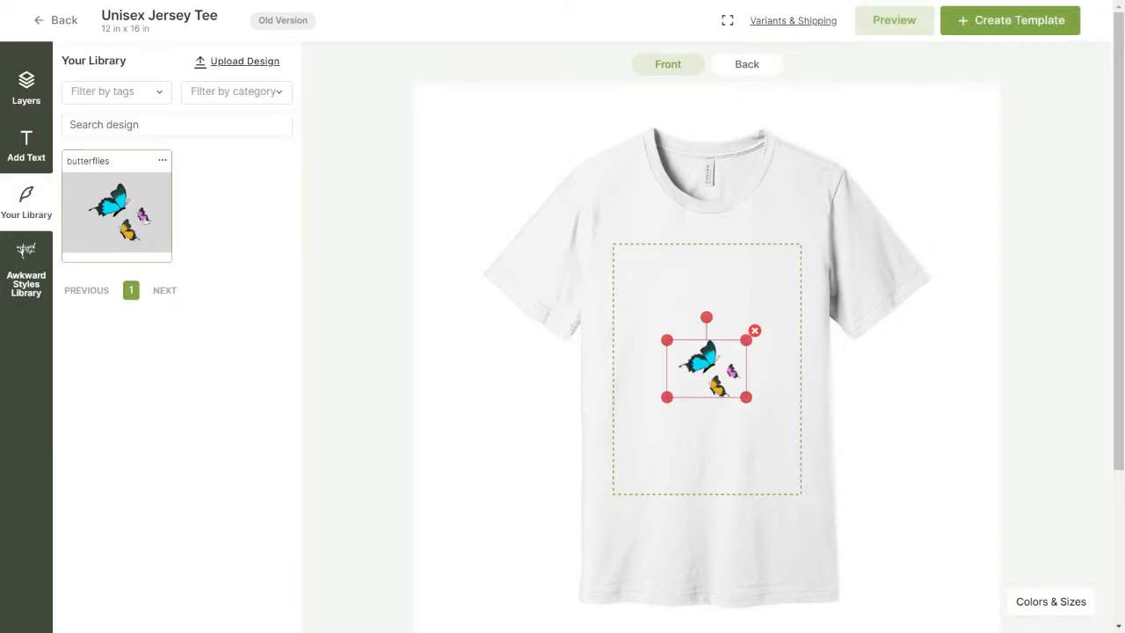
{"action": "left_click", "coordinate": [55, 21]}
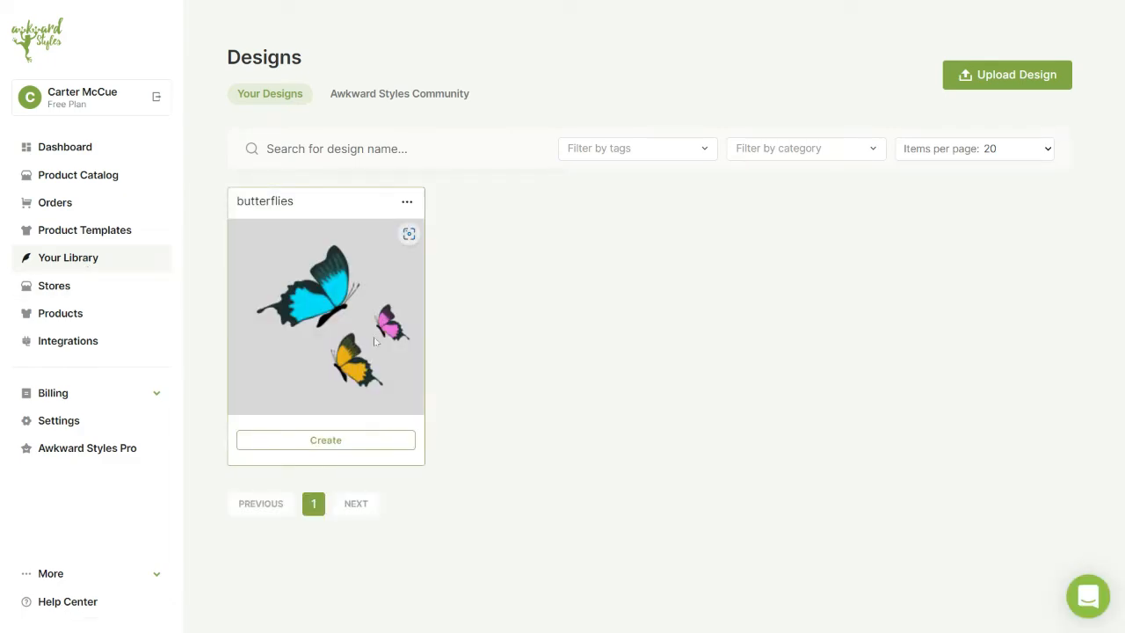
Step: Upload the sunset, stars, skull, flowers 2, fire, fall leaves and colors files to the Designs library
{"action": "left_click", "coordinate": [407, 202]}
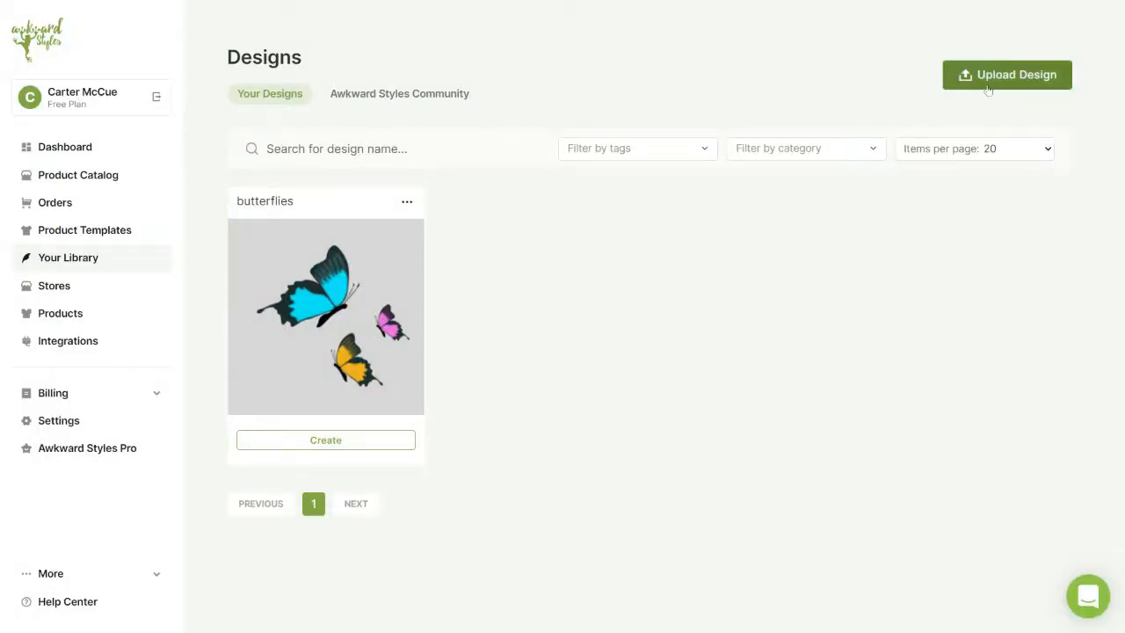
{"action": "left_click", "coordinate": [1005, 74]}
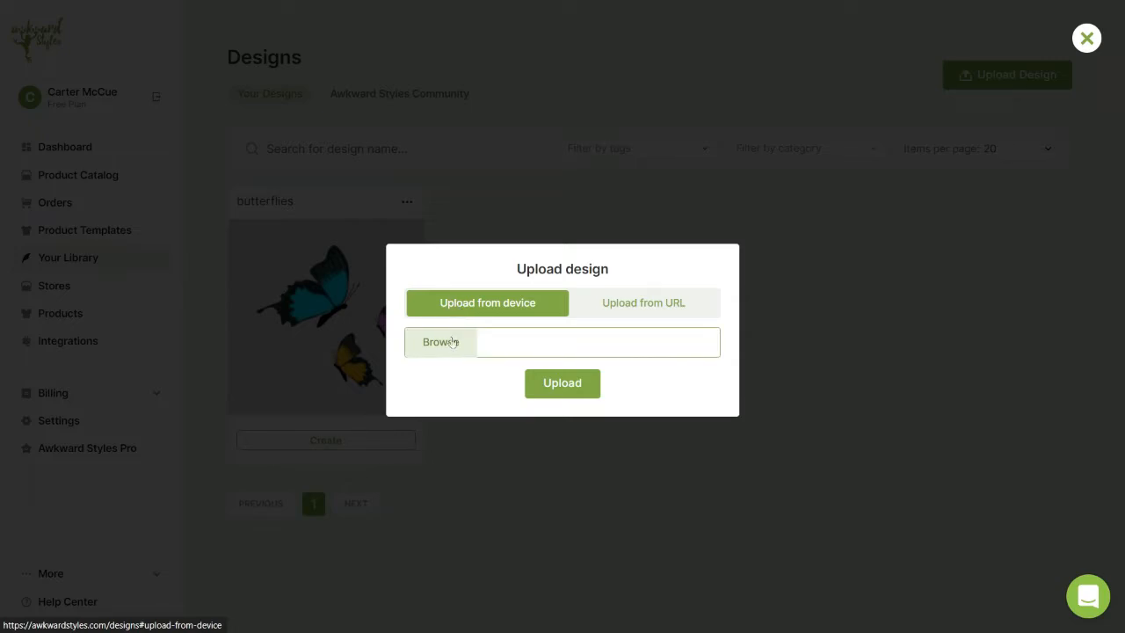
{"action": "left_click", "coordinate": [440, 341]}
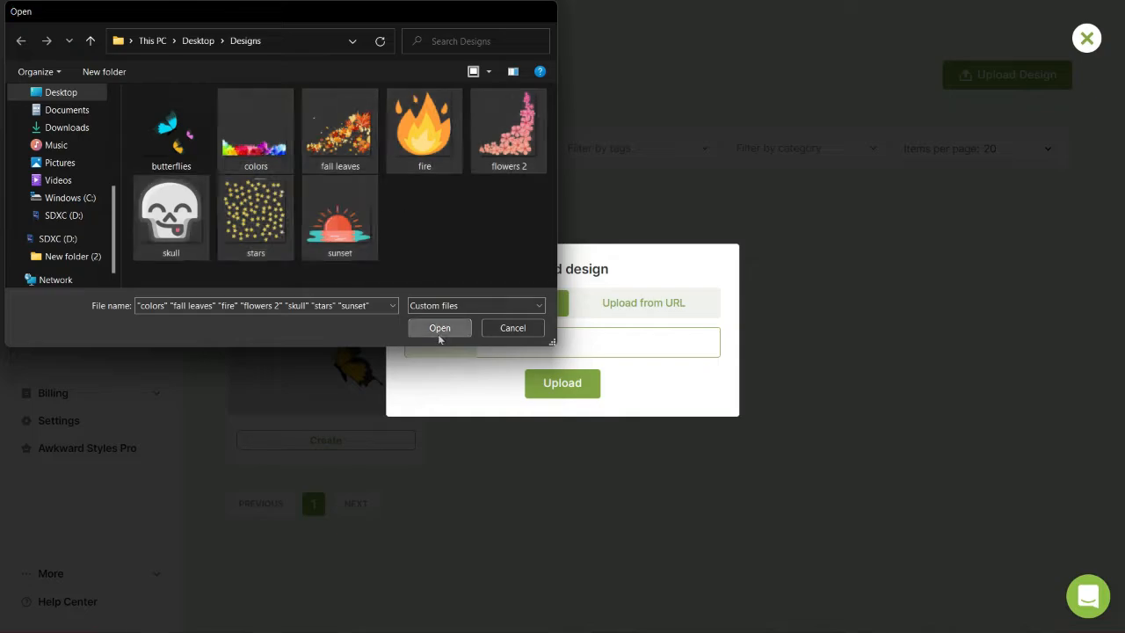
{"action": "left_click", "coordinate": [440, 327]}
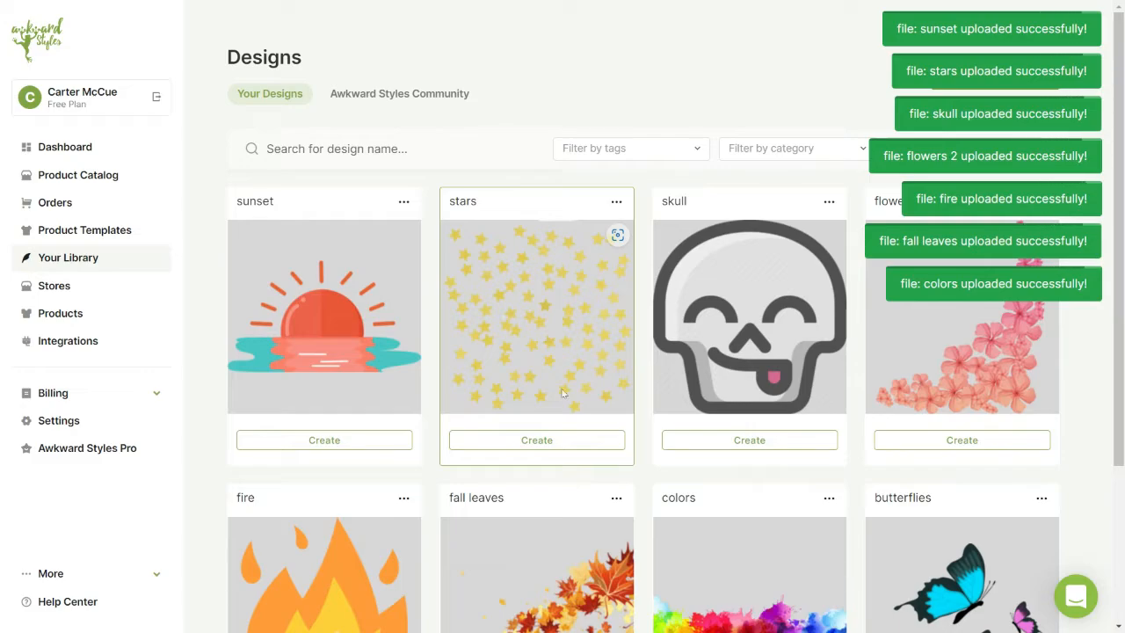
Step: Edit the stars design to carry the 'background' tag and the Space category, and save it
{"action": "left_click", "coordinate": [617, 200]}
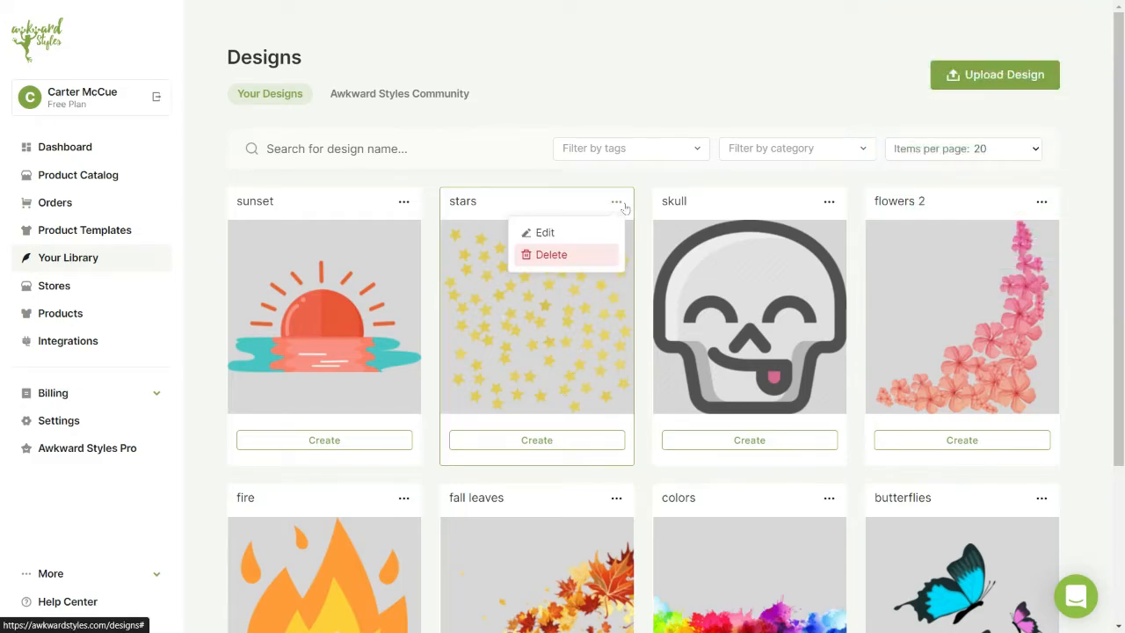
{"action": "left_click", "coordinate": [545, 232]}
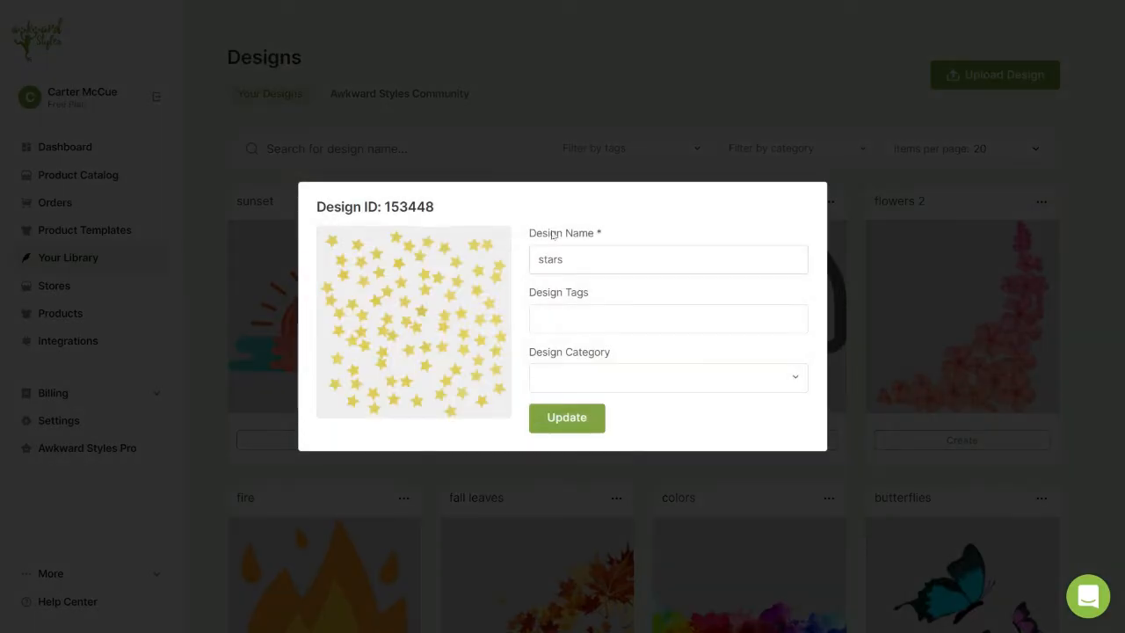
{"action": "type", "text": "background"}
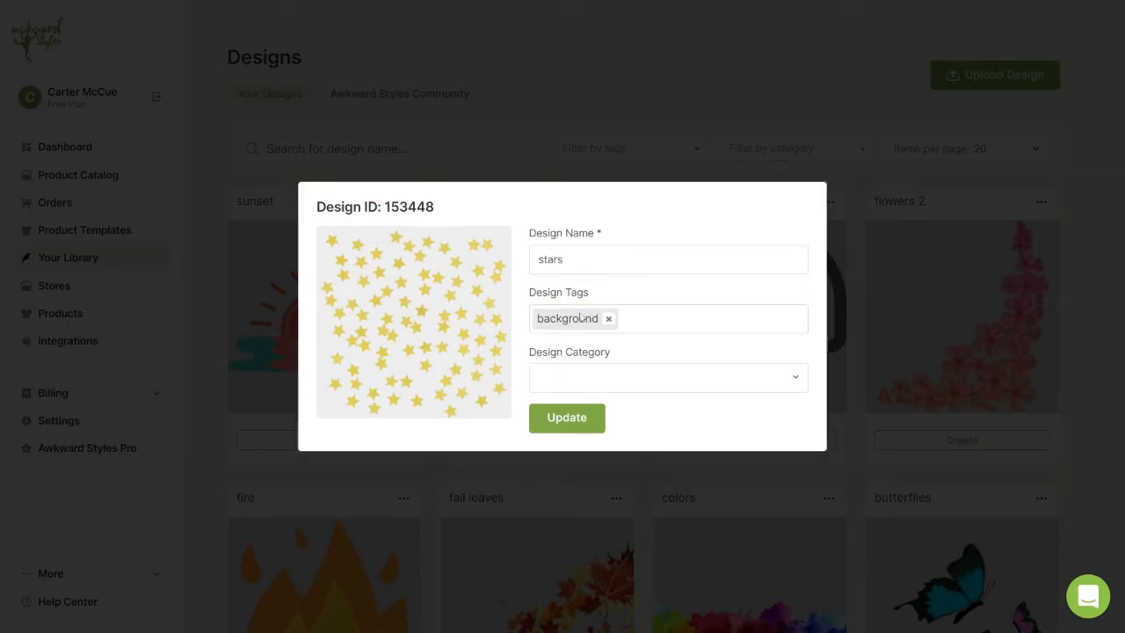
{"action": "type", "text": "spa"}
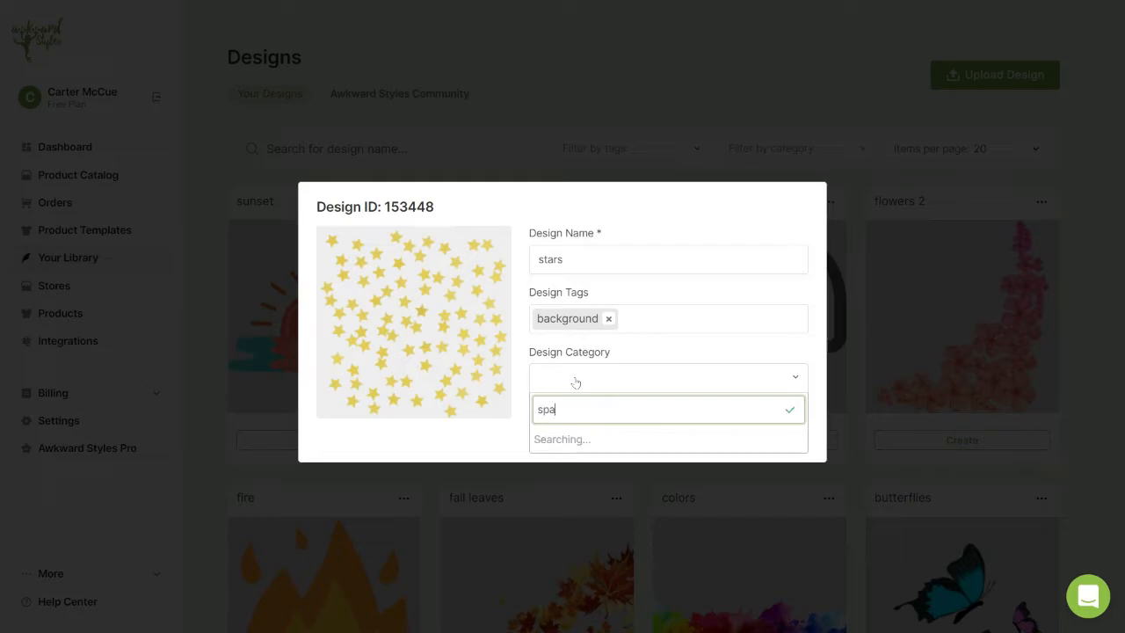
{"action": "left_click", "coordinate": [668, 408]}
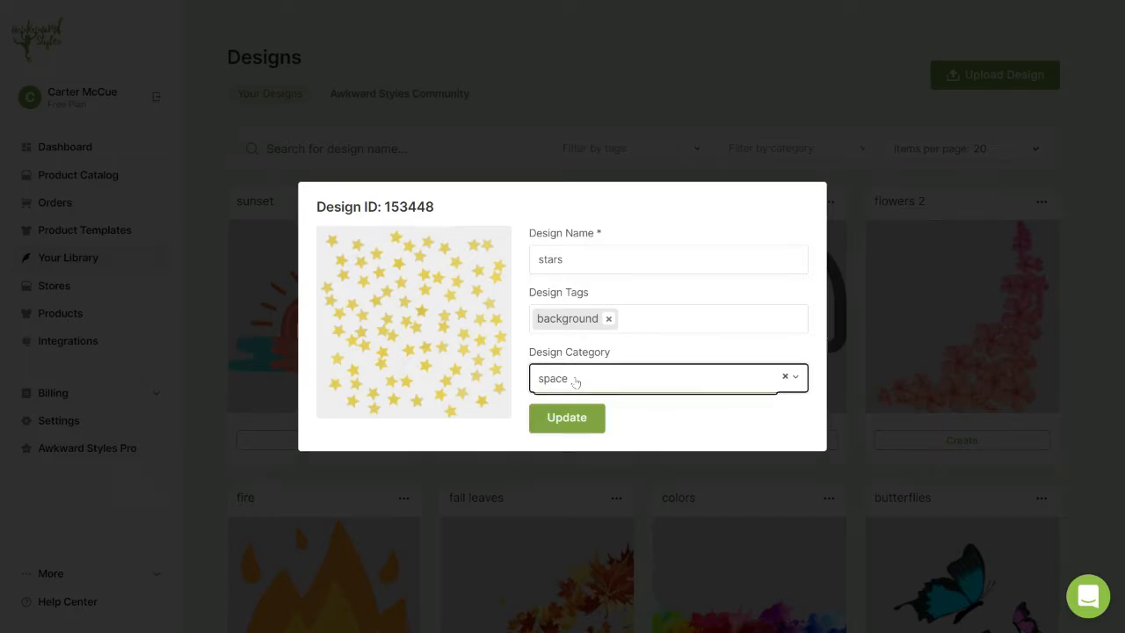
{"action": "left_click", "coordinate": [566, 418]}
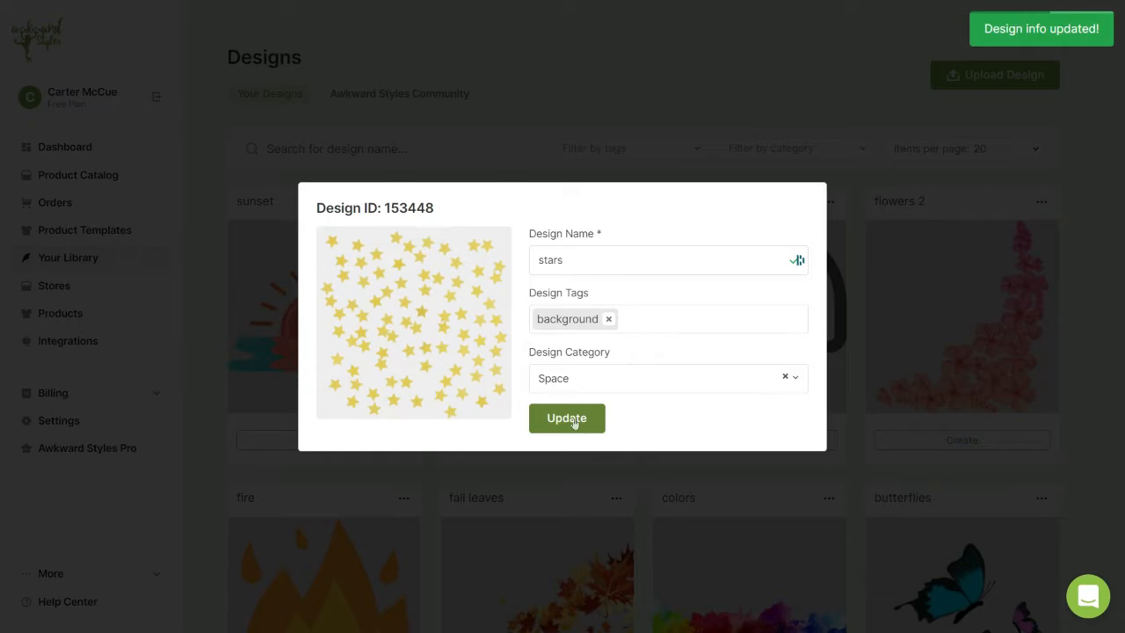
{"action": "left_click", "coordinate": [566, 418]}
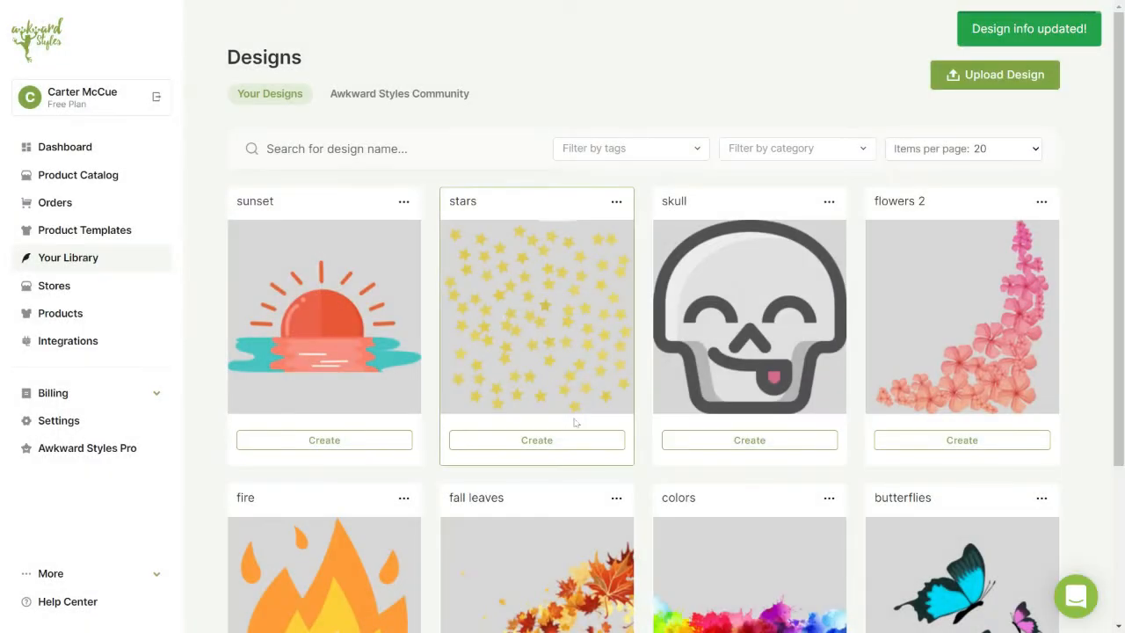
Step: Filter the library by the Space category (only stars shows), then switch to the Awkward Styles Community designs
{"action": "left_click", "coordinate": [795, 148]}
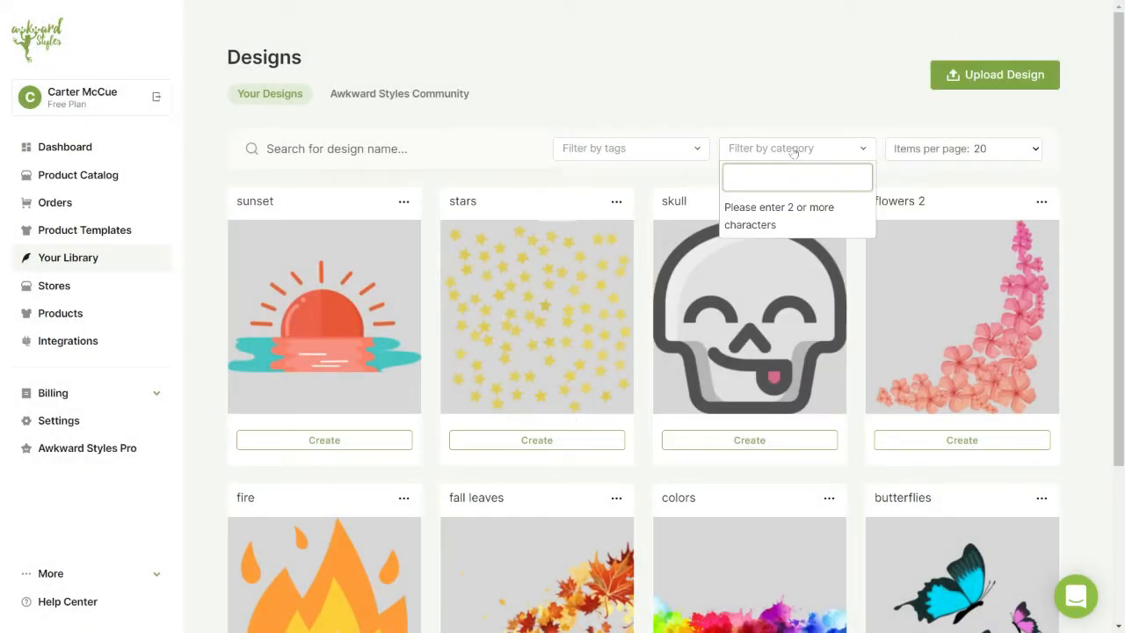
{"action": "type", "text": "space"}
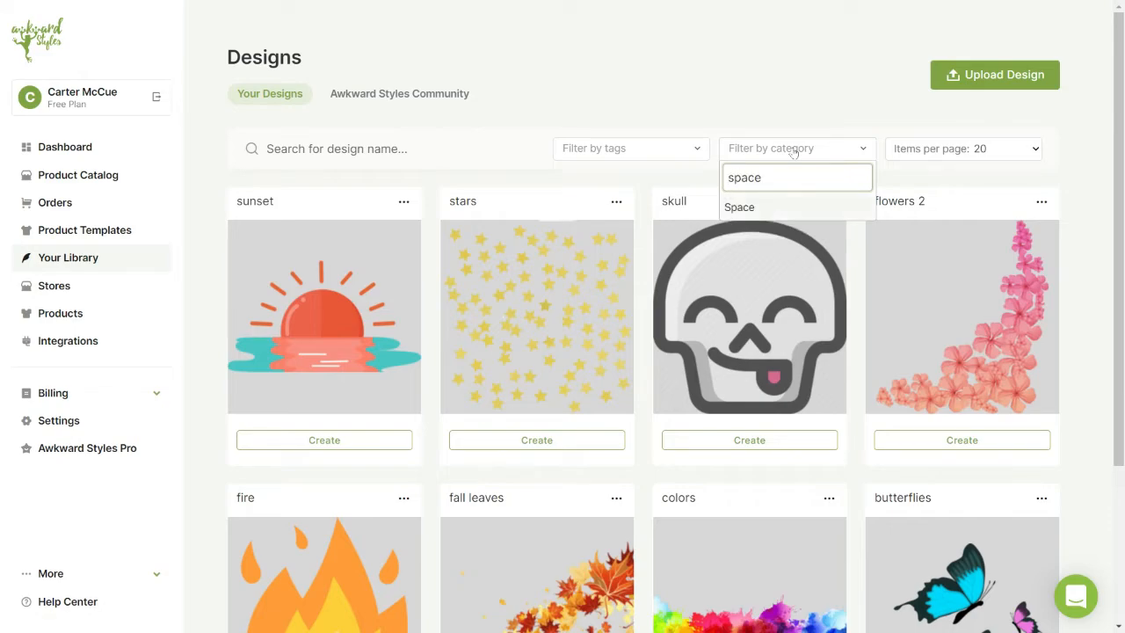
{"action": "left_click", "coordinate": [738, 208]}
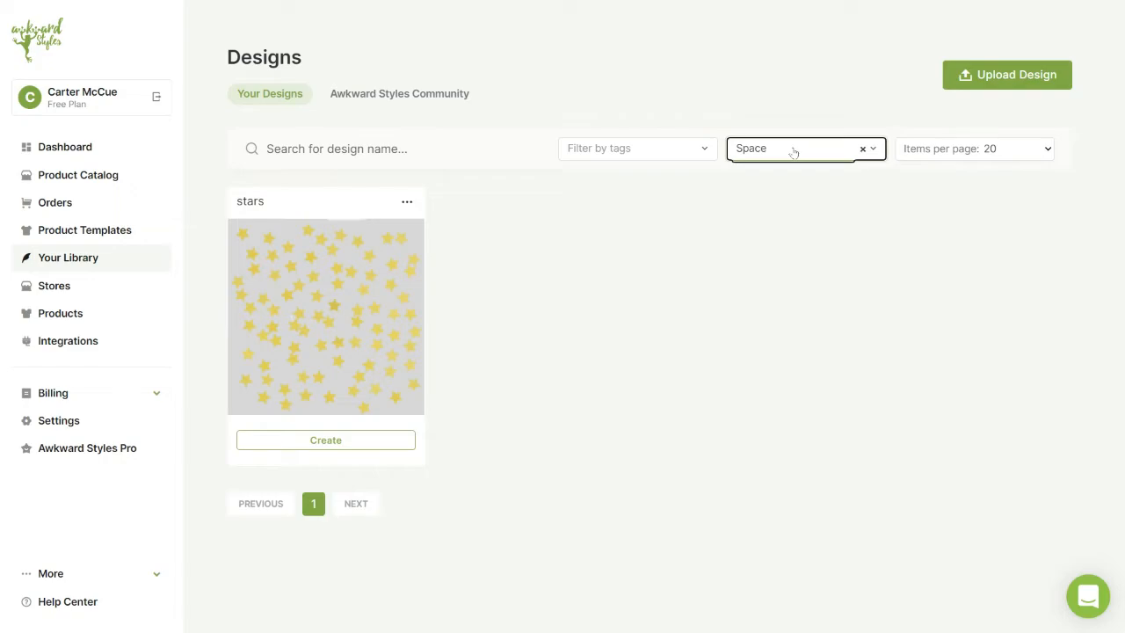
{"action": "left_click", "coordinate": [400, 93]}
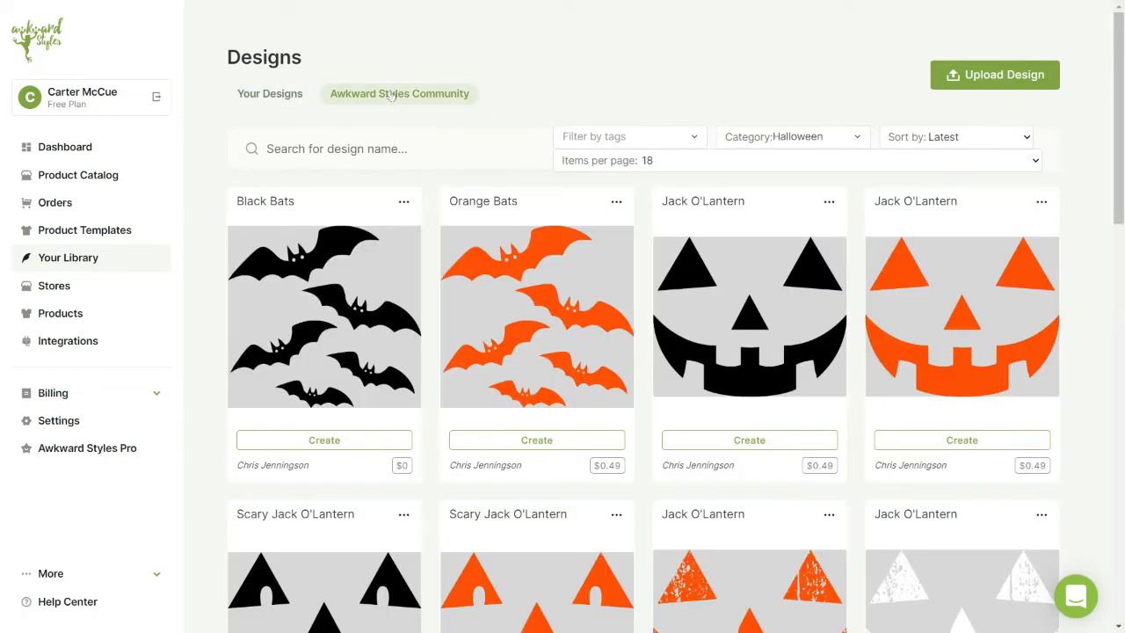
{"action": "mouse_move", "coordinate": [847, 144]}
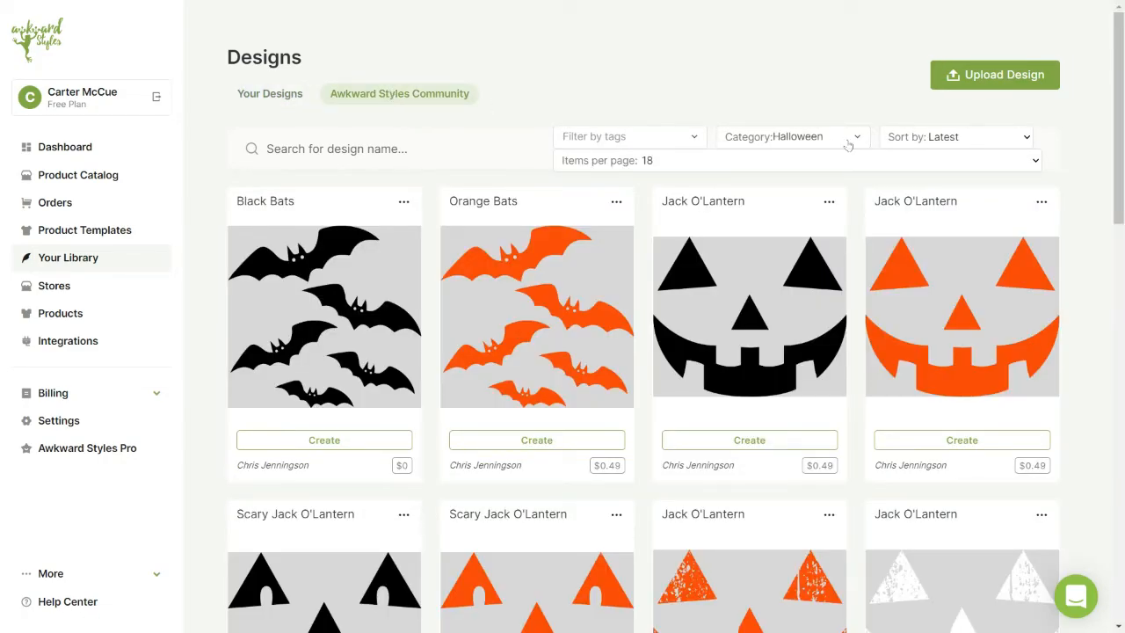